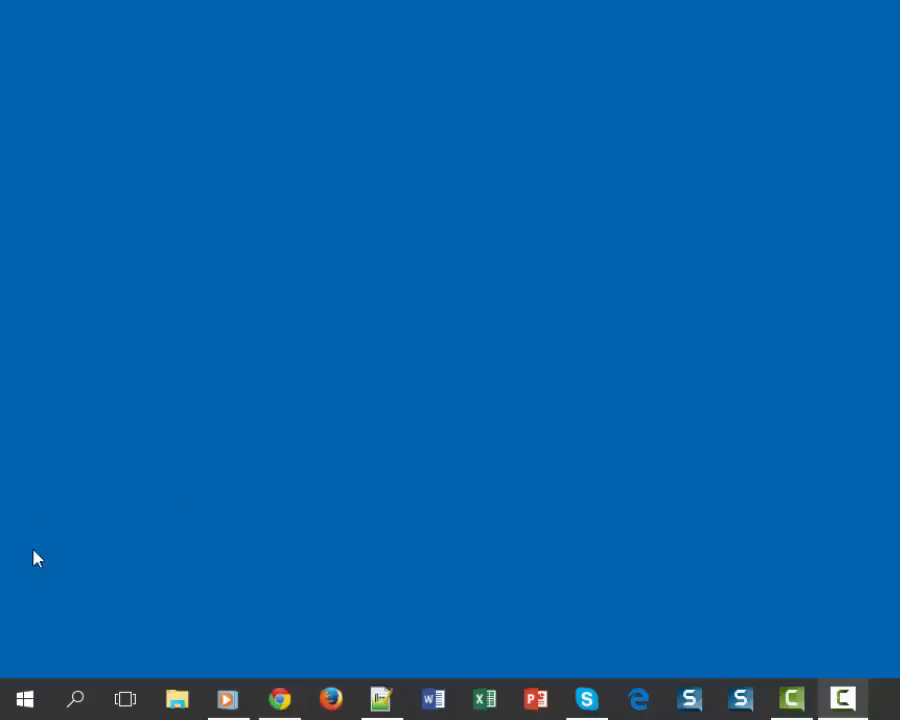
mouse_move(12, 700)
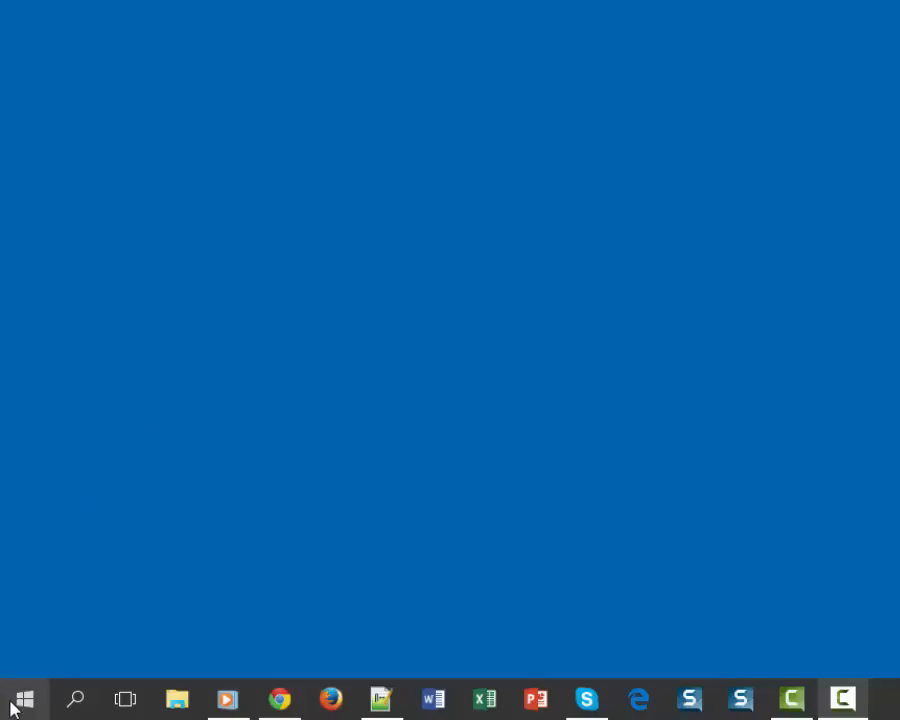
Step: Open the Start menu from the taskbar to show most-used apps and live tiles
click(22, 696)
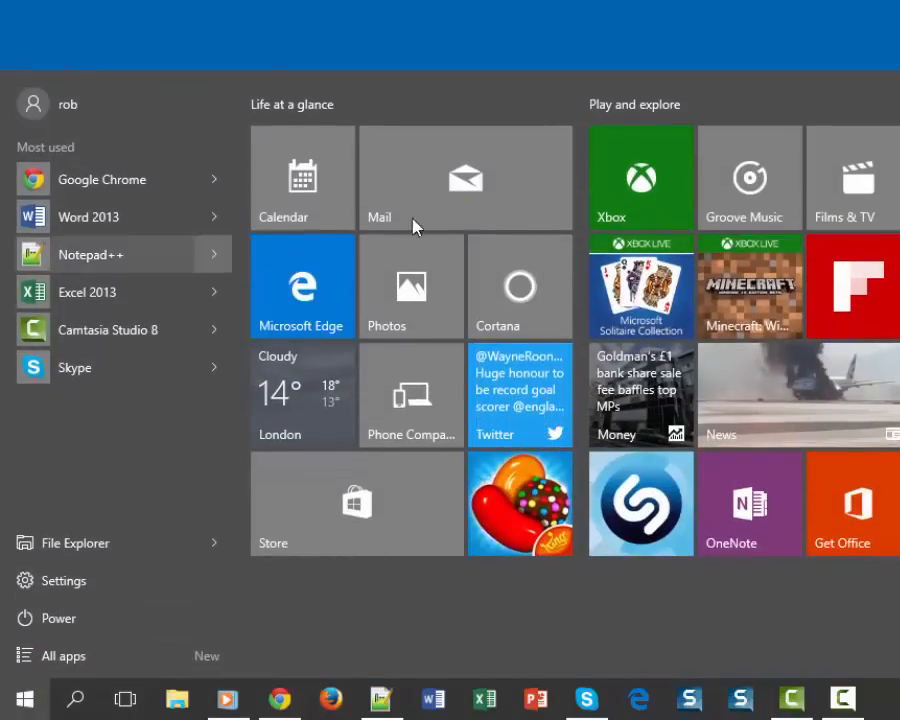
mouse_move(268, 213)
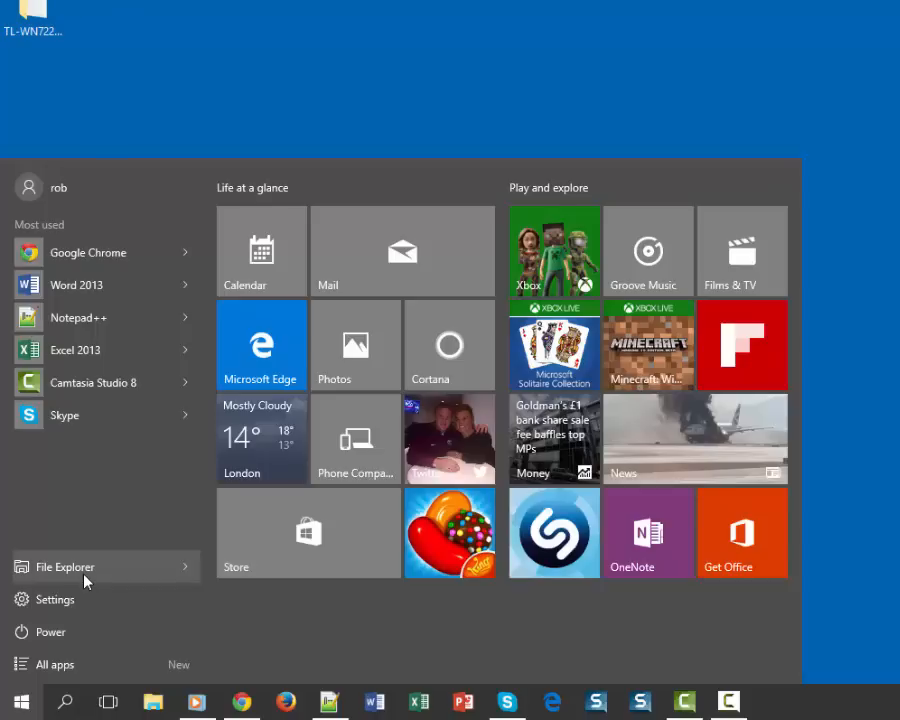
Step: Dismiss the Start menu, revealing the desktop with the TL-WN722N driver folder
click(288, 207)
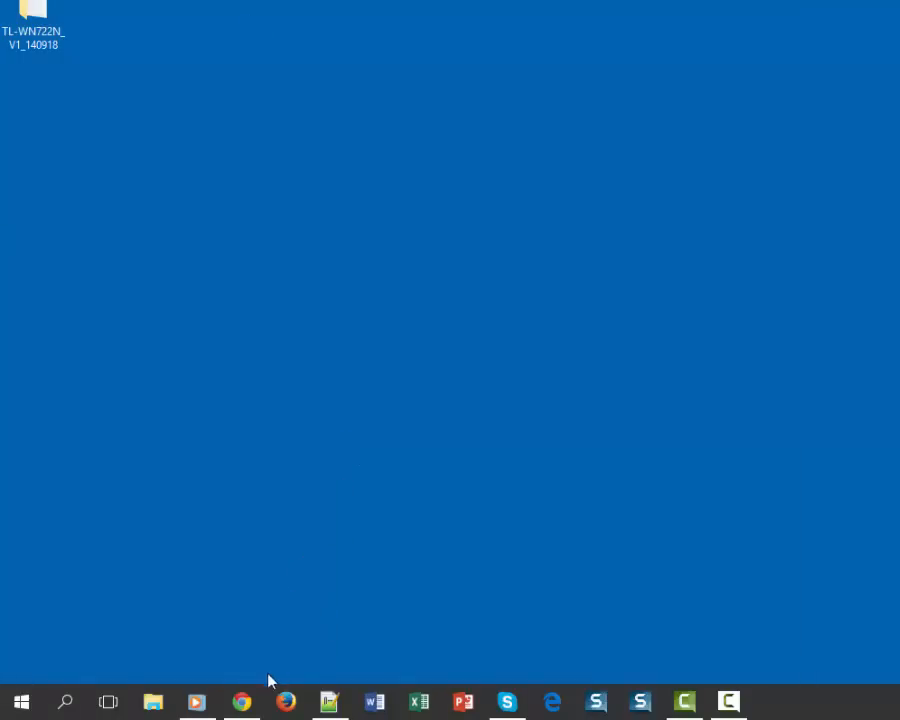
mouse_move(241, 701)
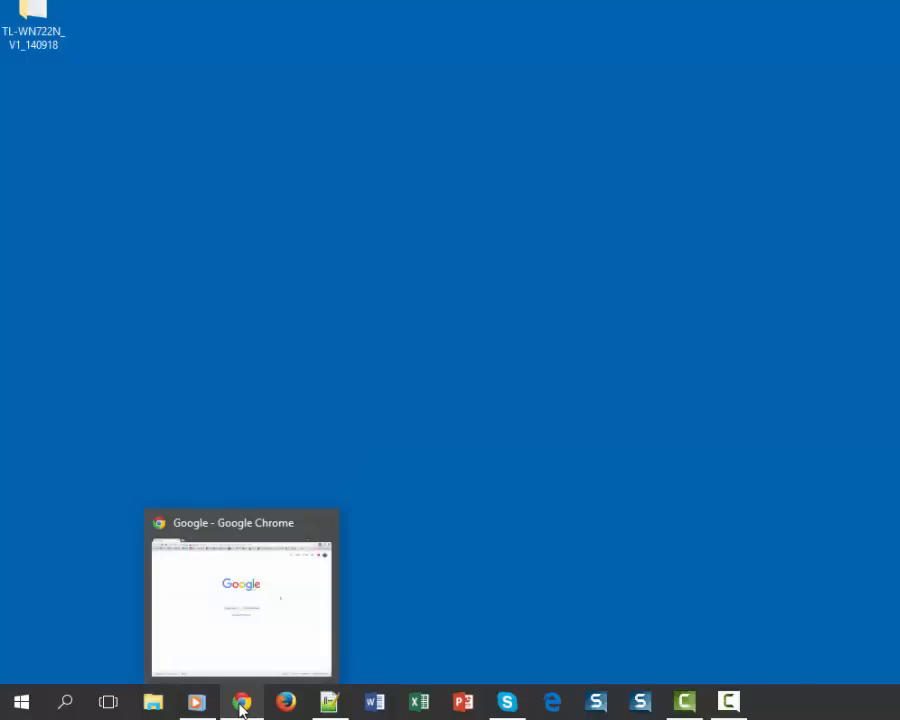
mouse_move(360, 675)
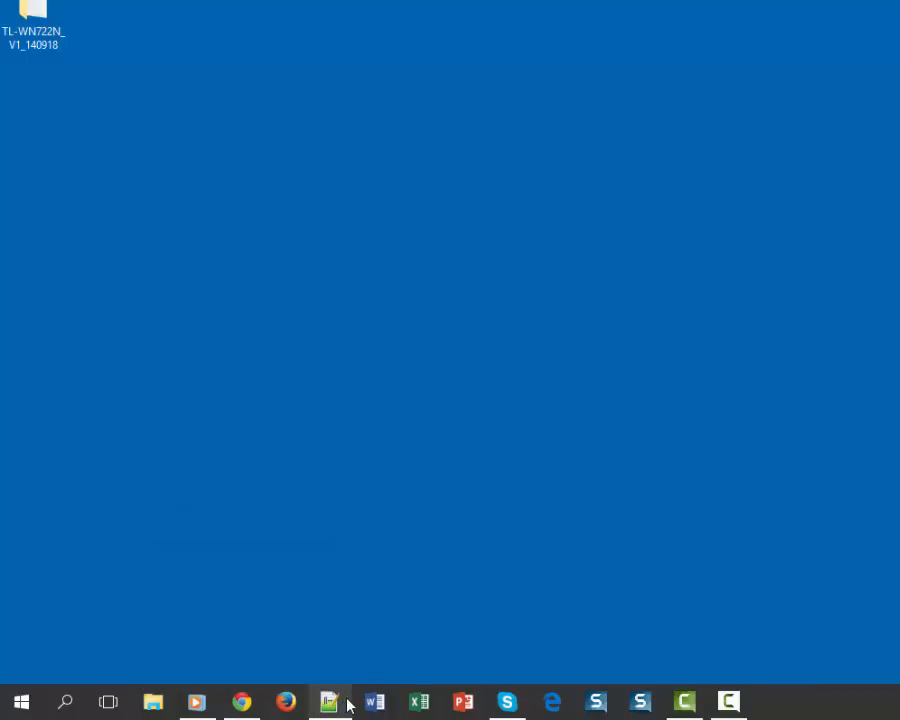
mouse_move(330, 701)
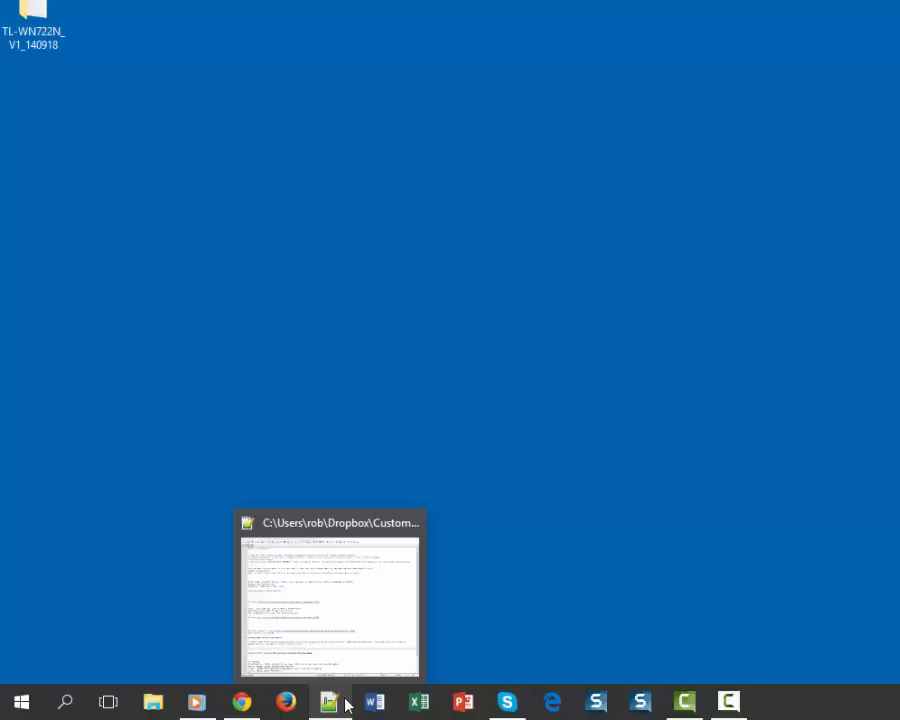
mouse_move(389, 689)
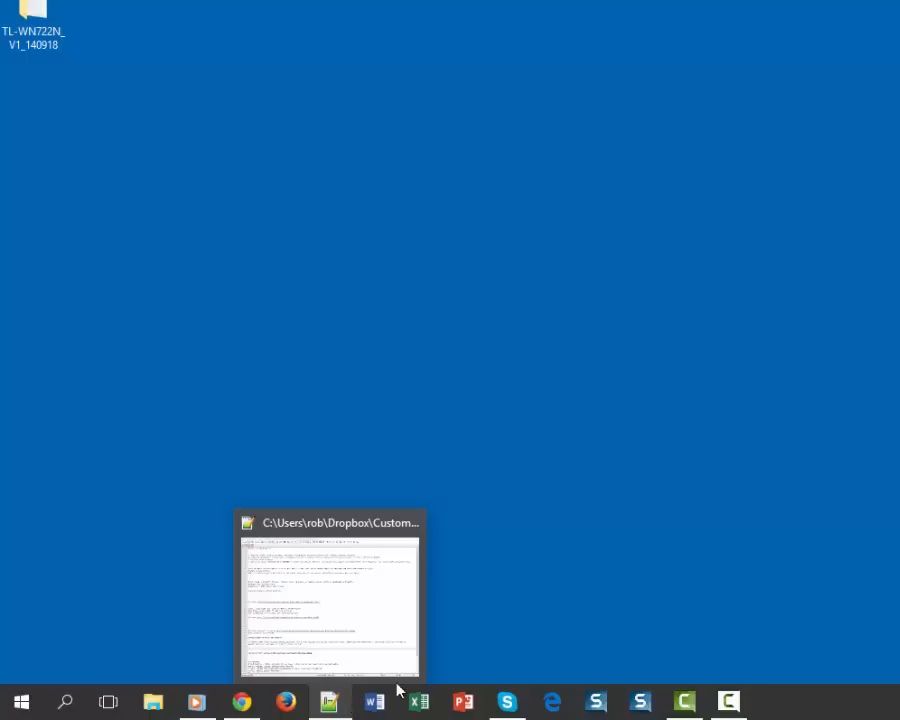
mouse_move(583, 518)
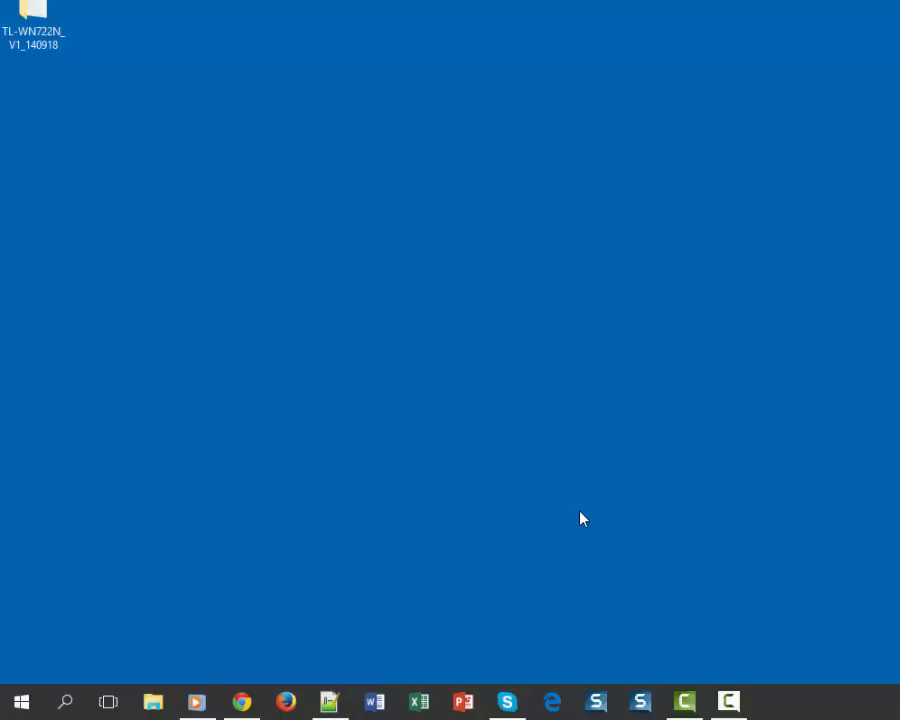
mouse_move(374, 699)
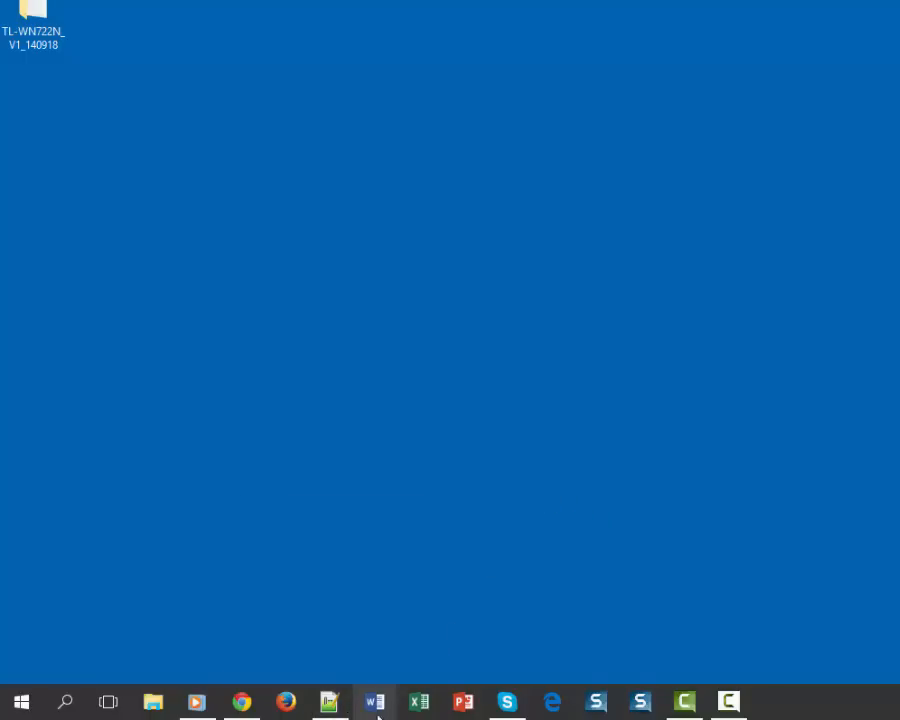
mouse_move(462, 700)
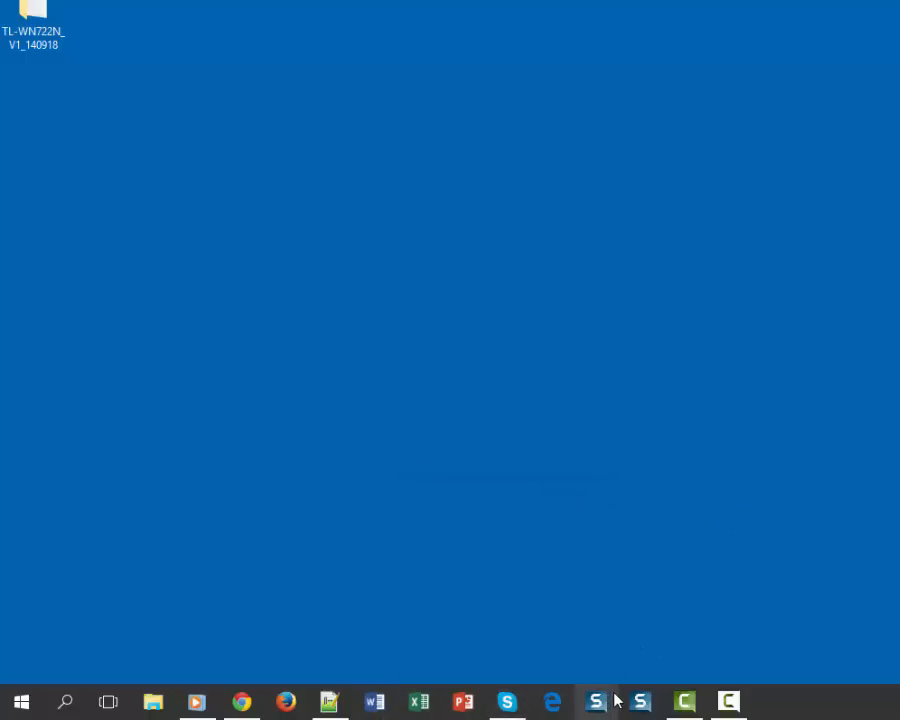
mouse_move(601, 700)
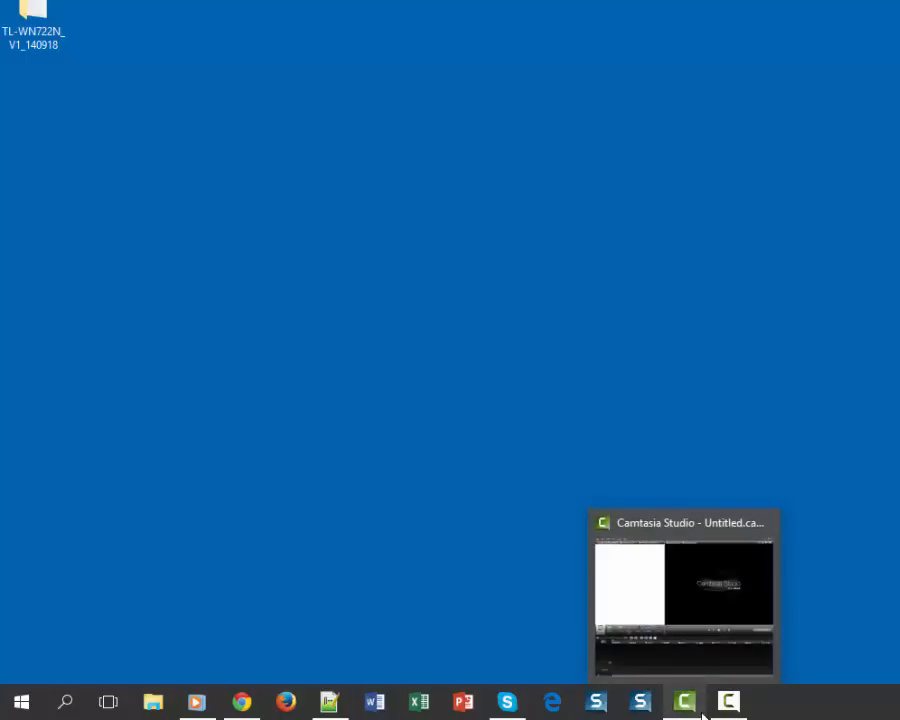
mouse_move(801, 487)
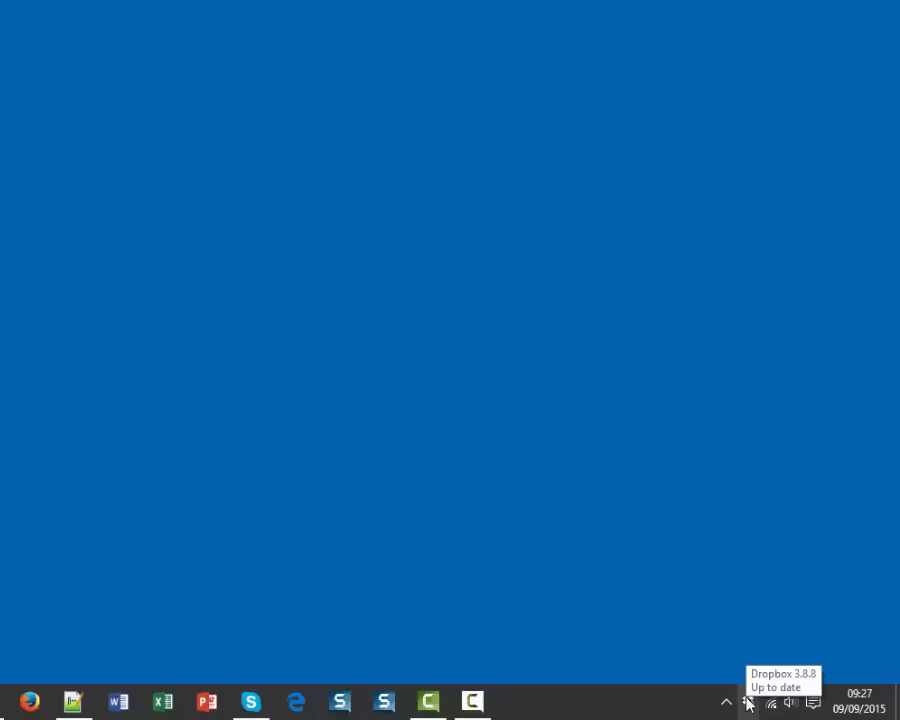
mouse_move(748, 704)
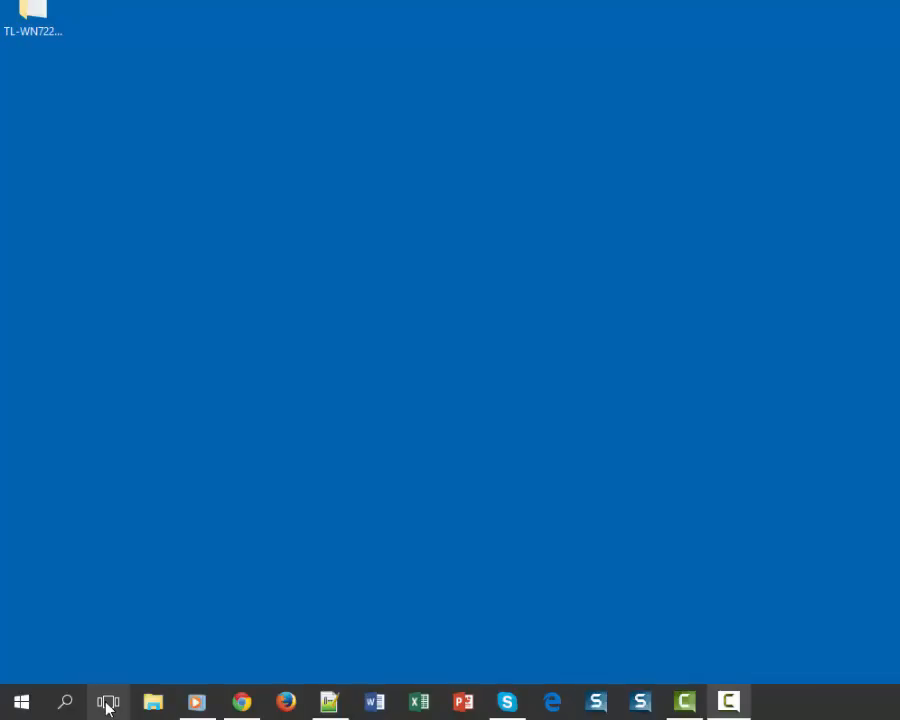
Step: Open Task View showing Windows Media Player, Google Chrome and Skype thumbnails
click(107, 701)
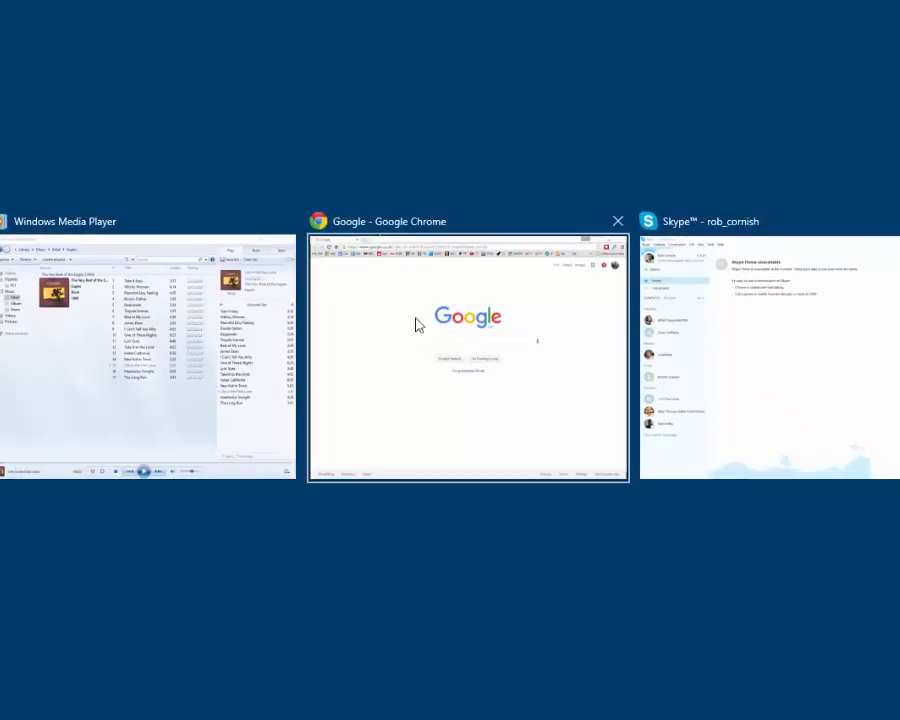
mouse_move(389, 378)
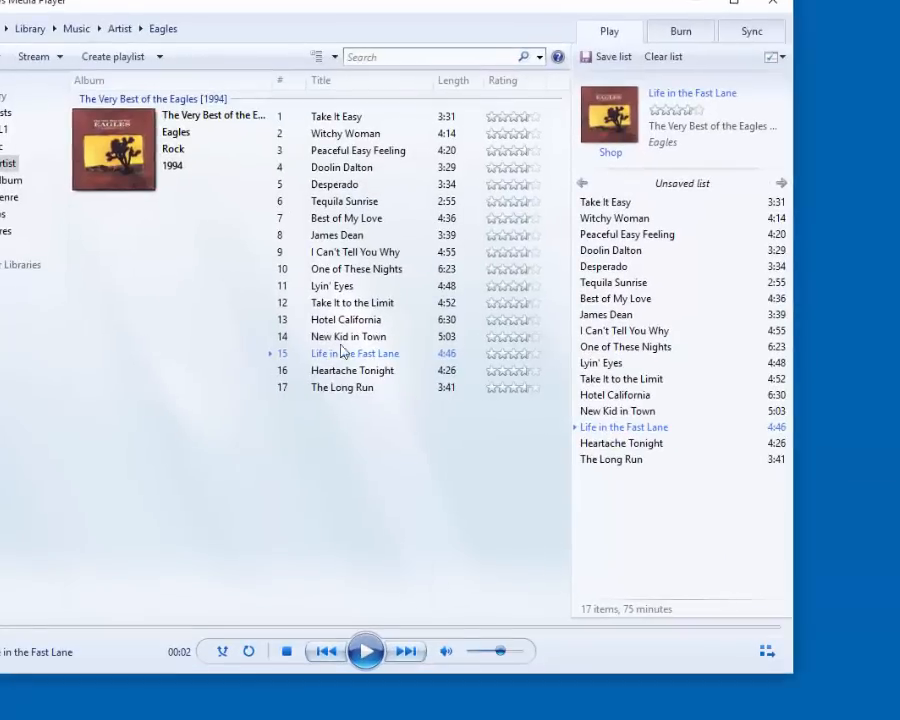
mouse_move(382, 185)
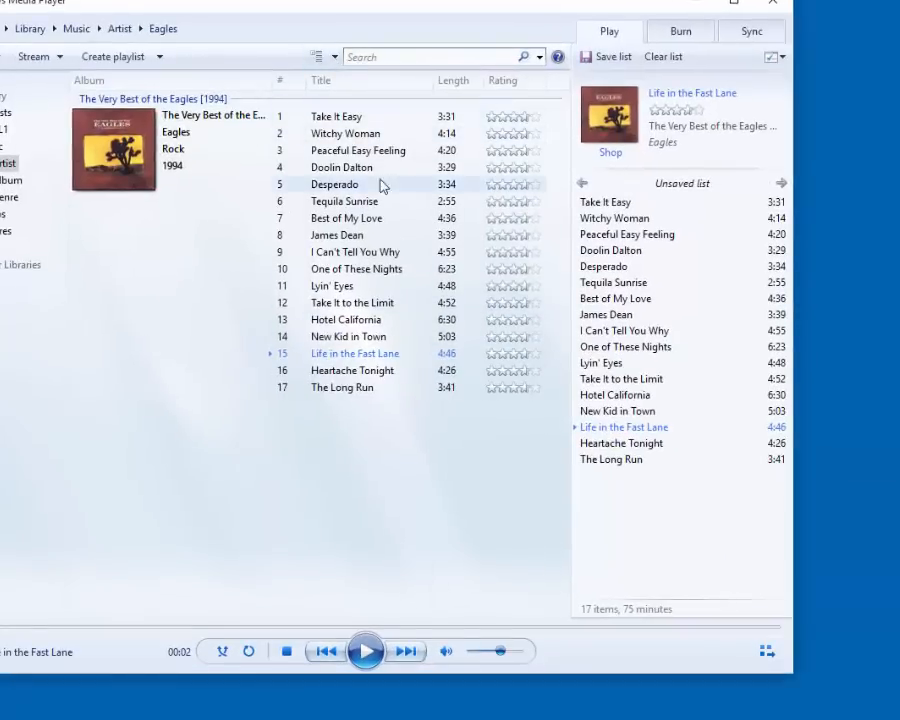
mouse_move(350, 235)
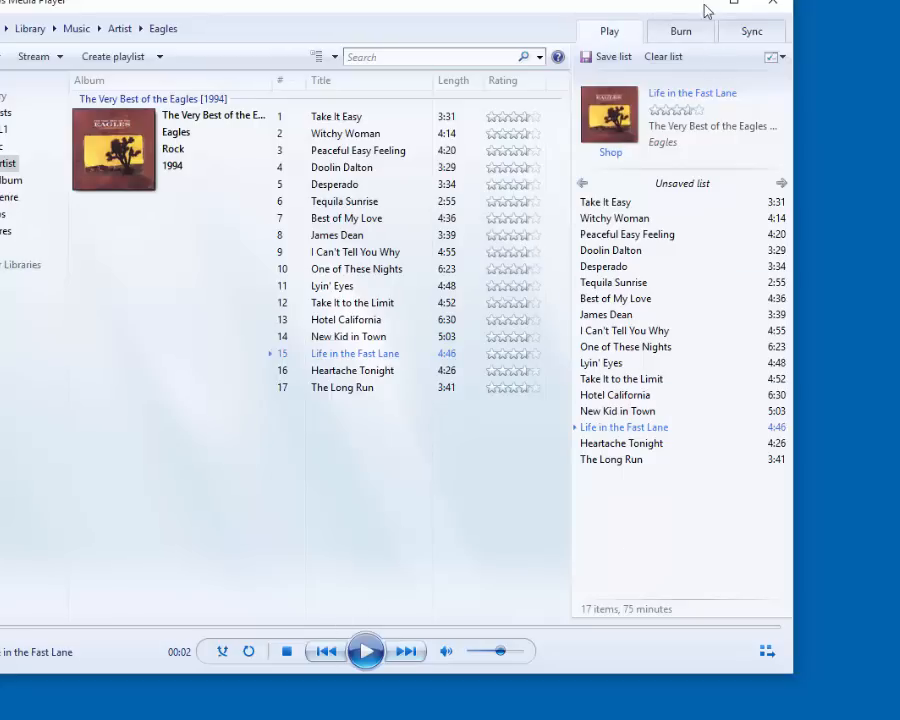
Step: Hide the media player and open Settings from the Start menu
click(13, 699)
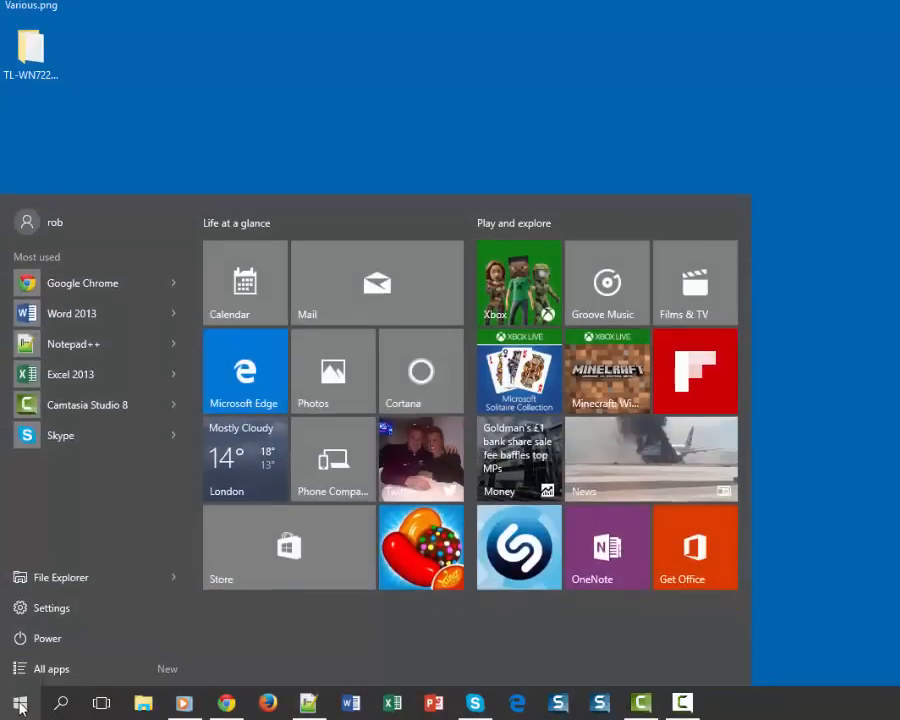
click(37, 608)
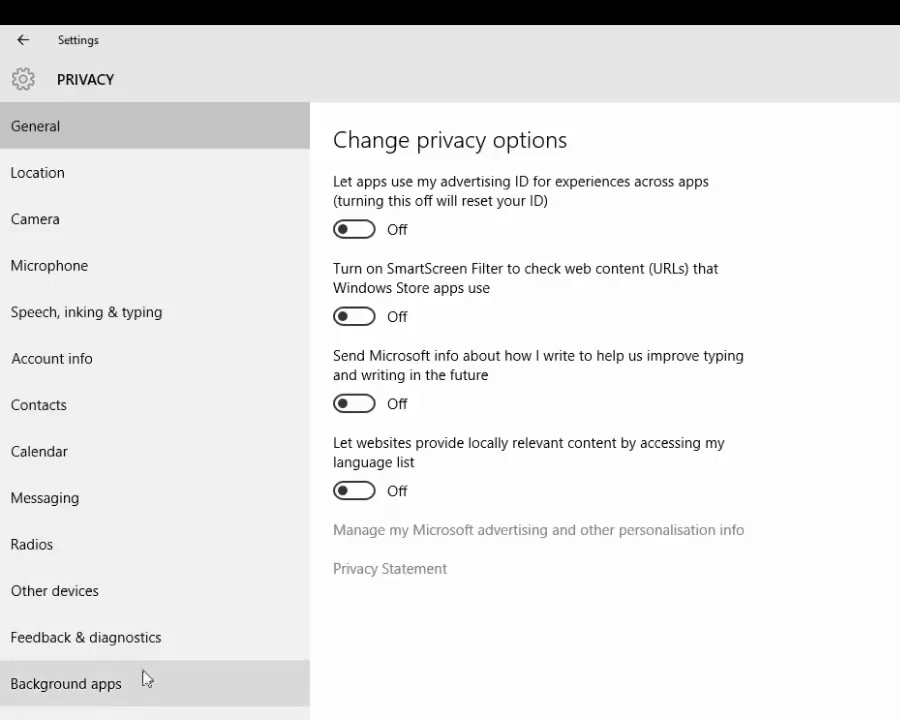
mouse_move(165, 705)
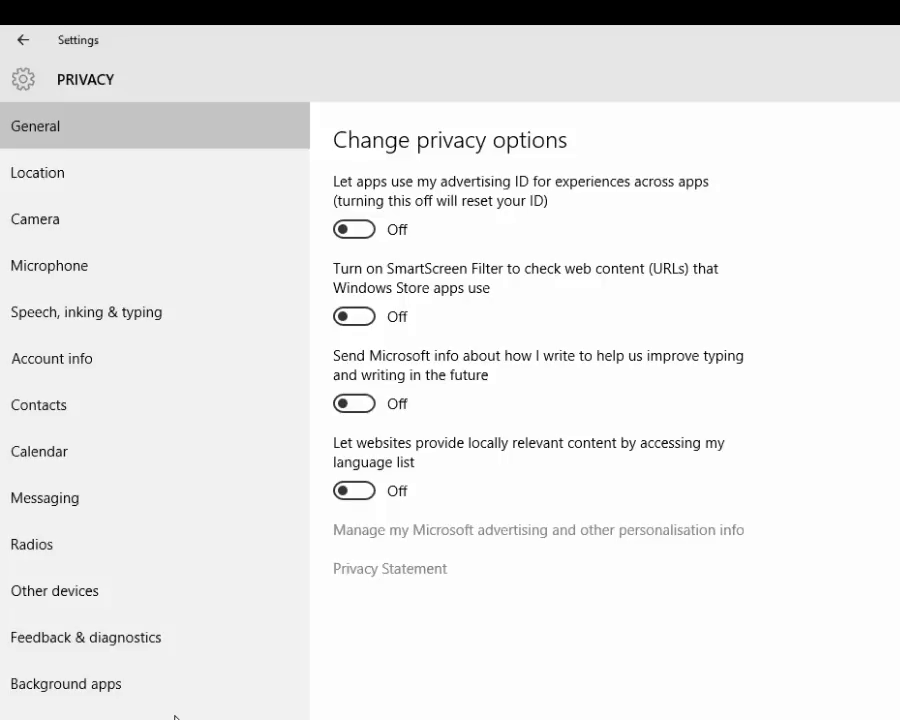
mouse_move(185, 589)
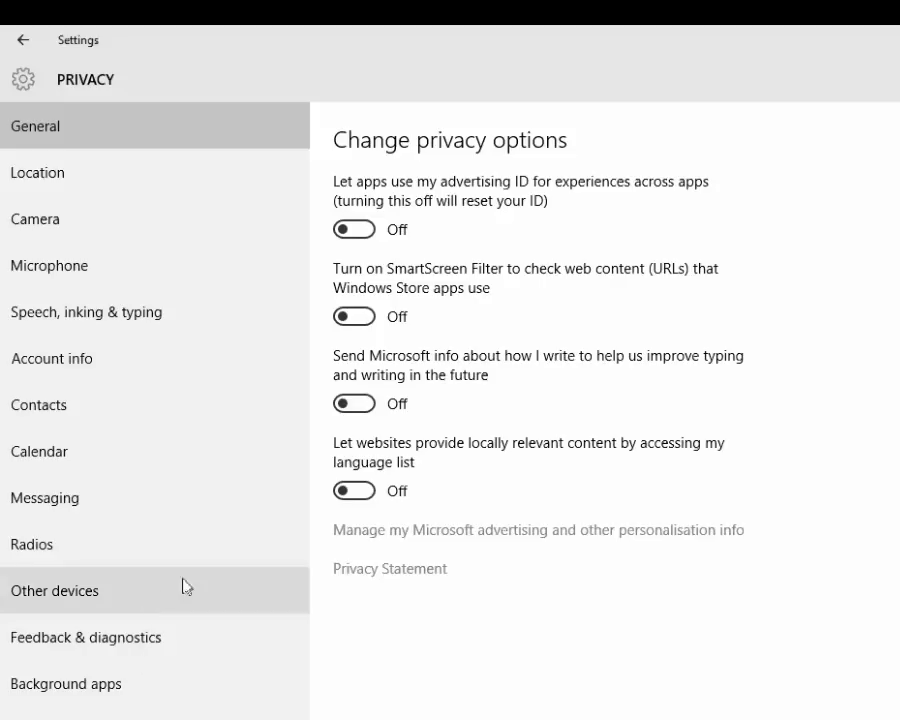
mouse_move(443, 177)
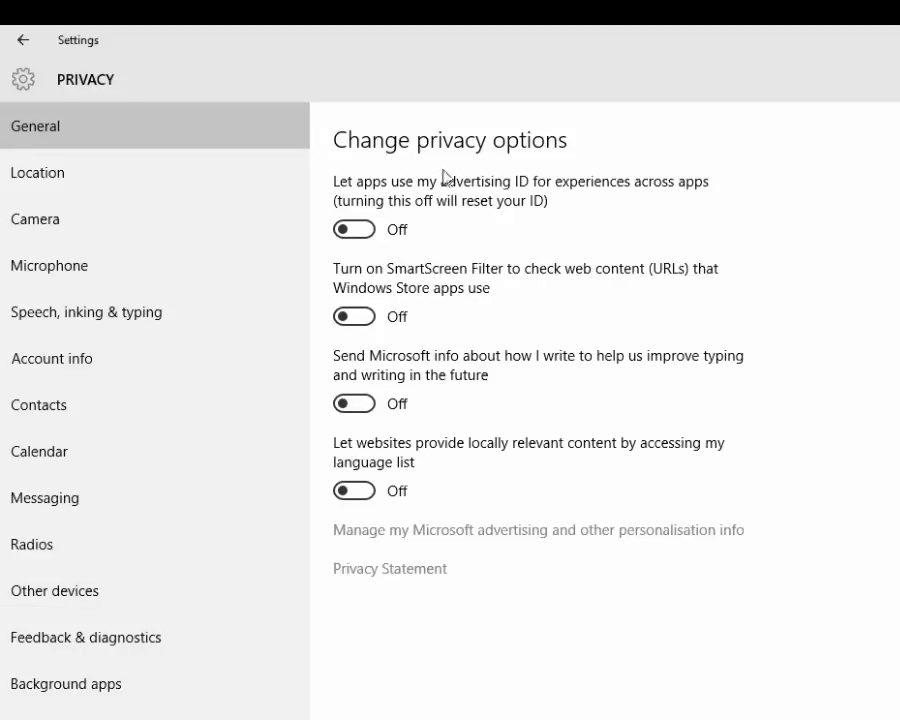
mouse_move(467, 195)
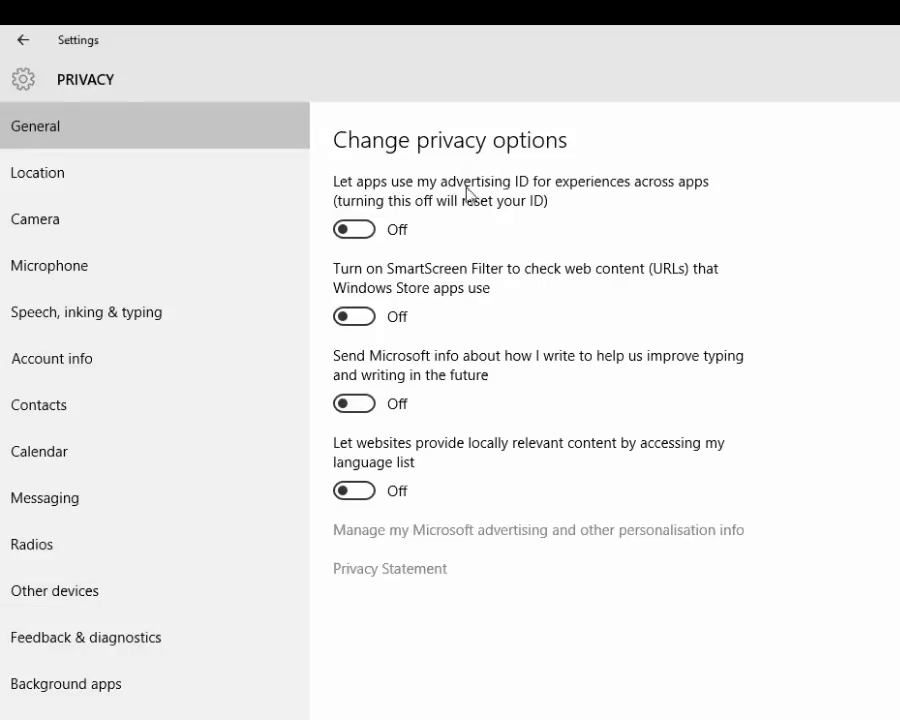
mouse_move(625, 193)
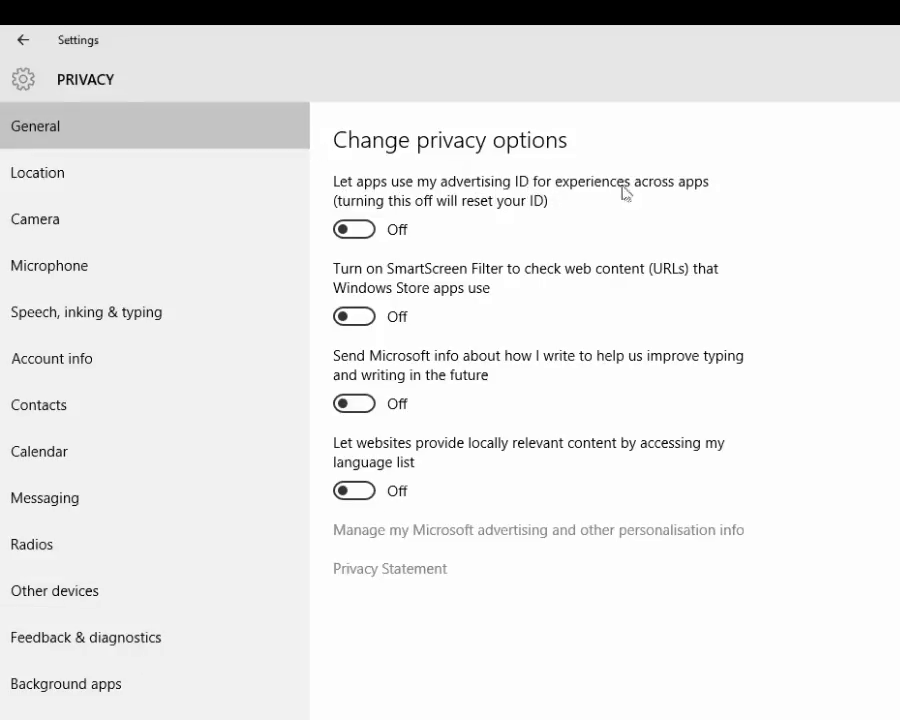
mouse_move(633, 193)
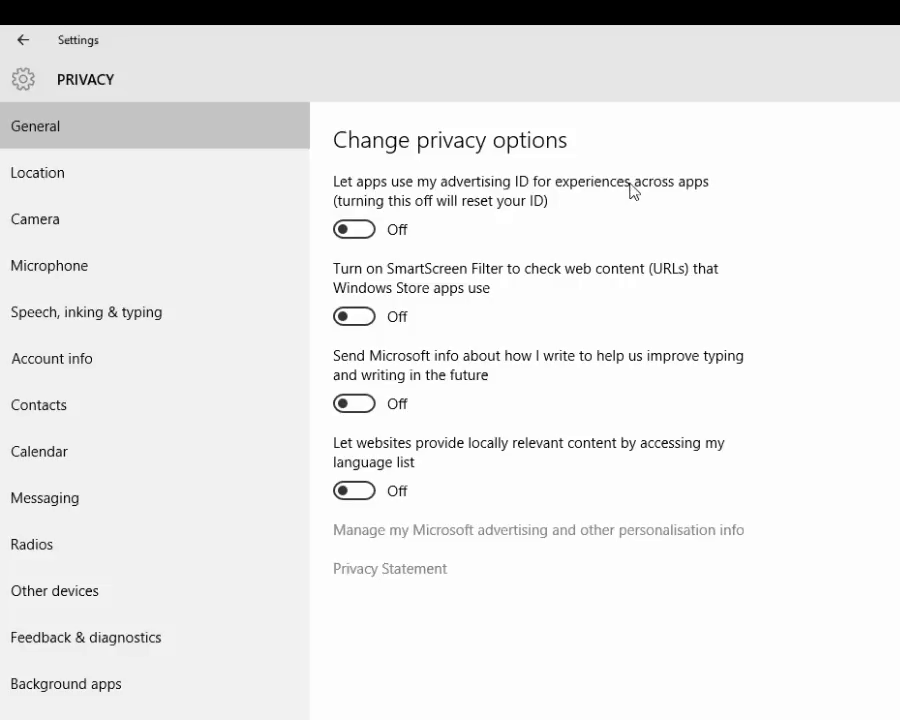
mouse_move(473, 237)
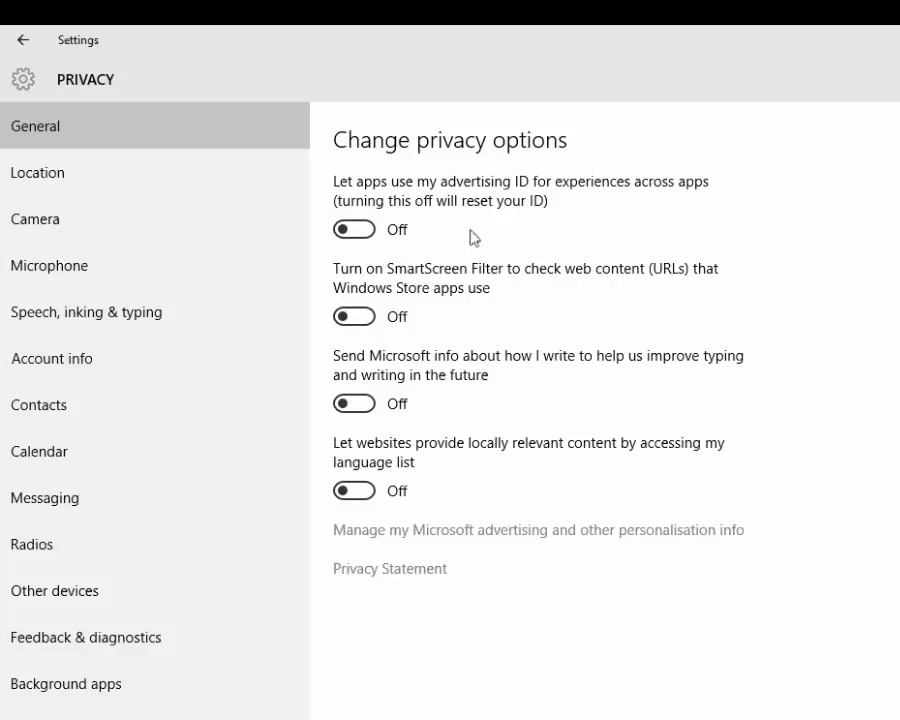
mouse_move(366, 253)
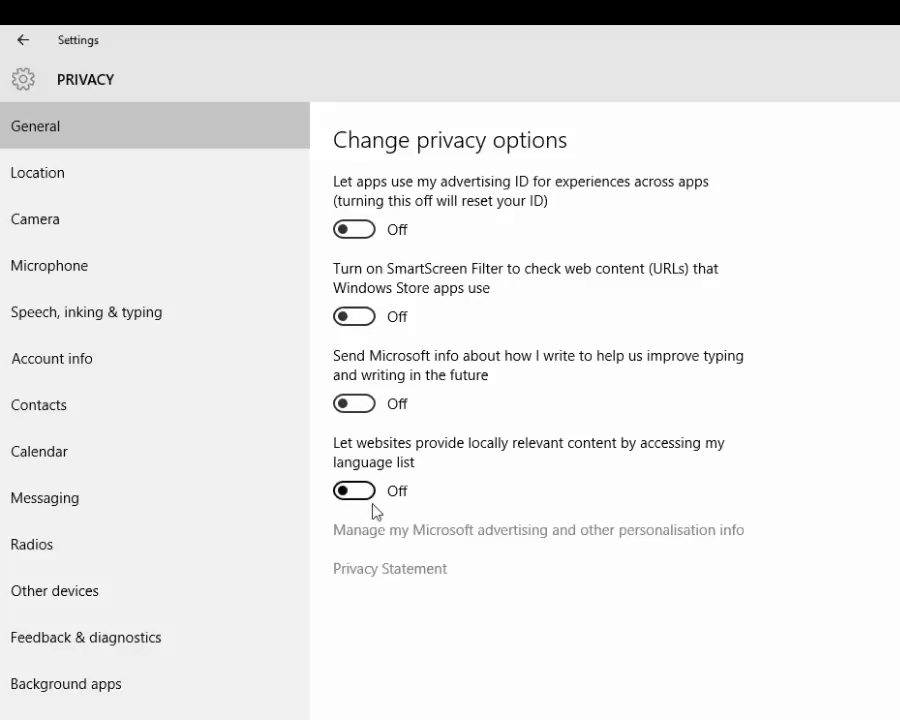
Step: View the Location, Camera and Microphone privacy pages, all switched off
click(38, 172)
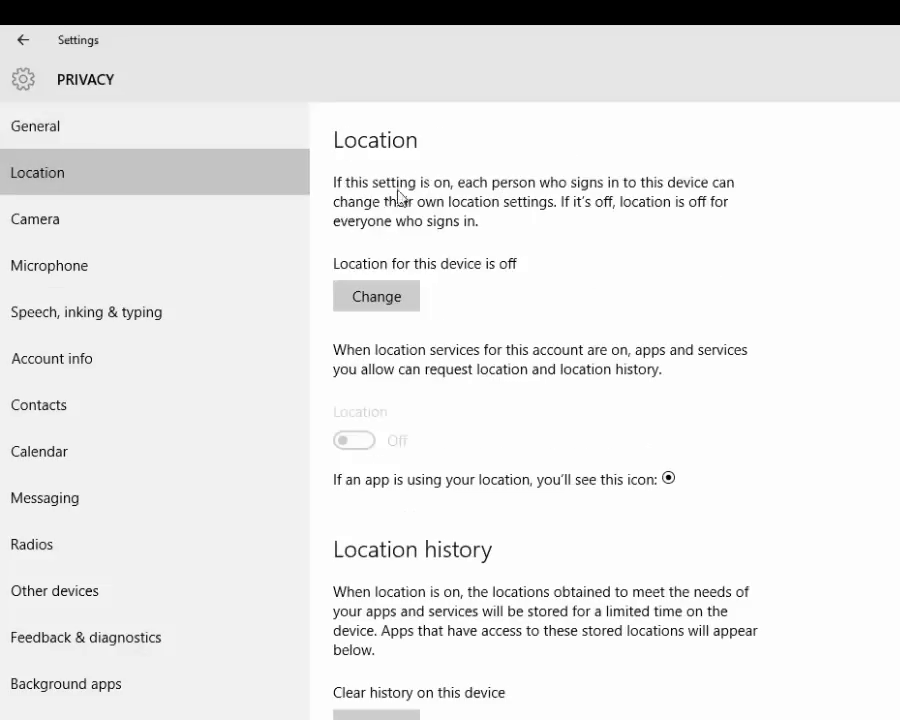
mouse_move(488, 278)
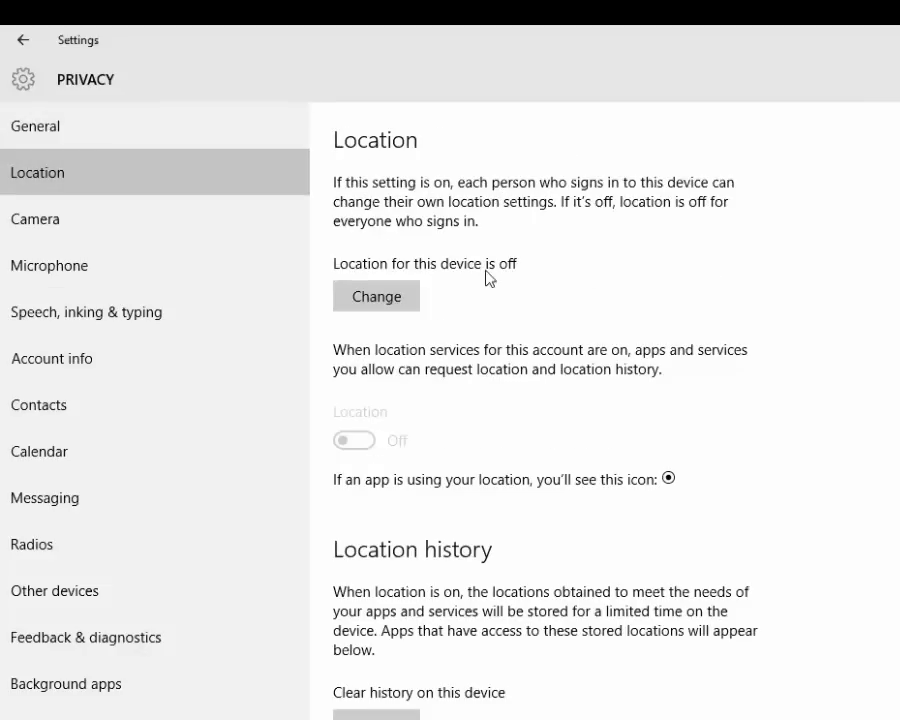
mouse_move(139, 214)
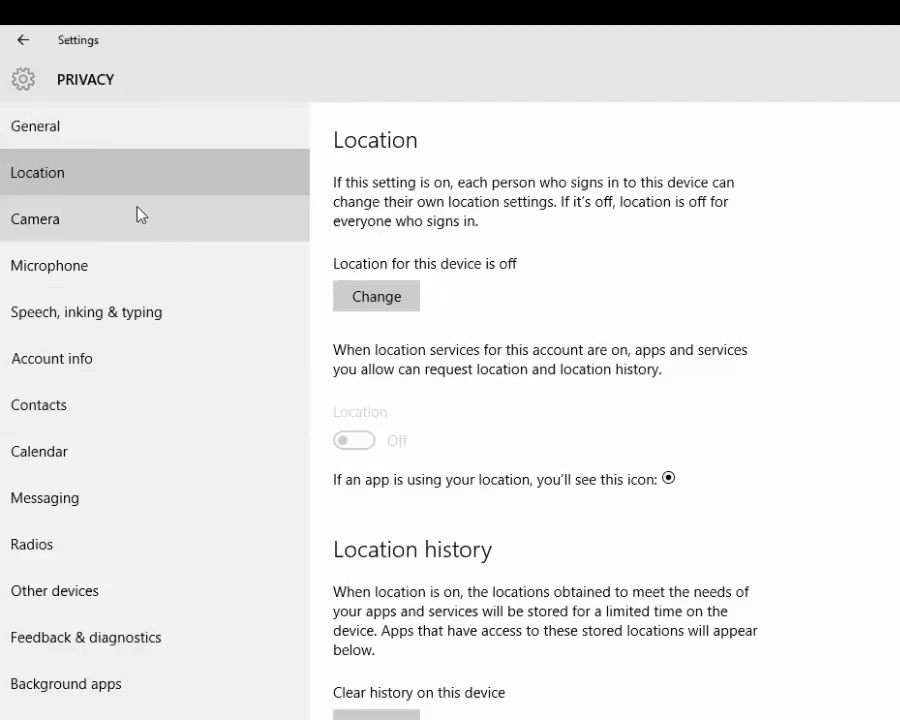
click(36, 218)
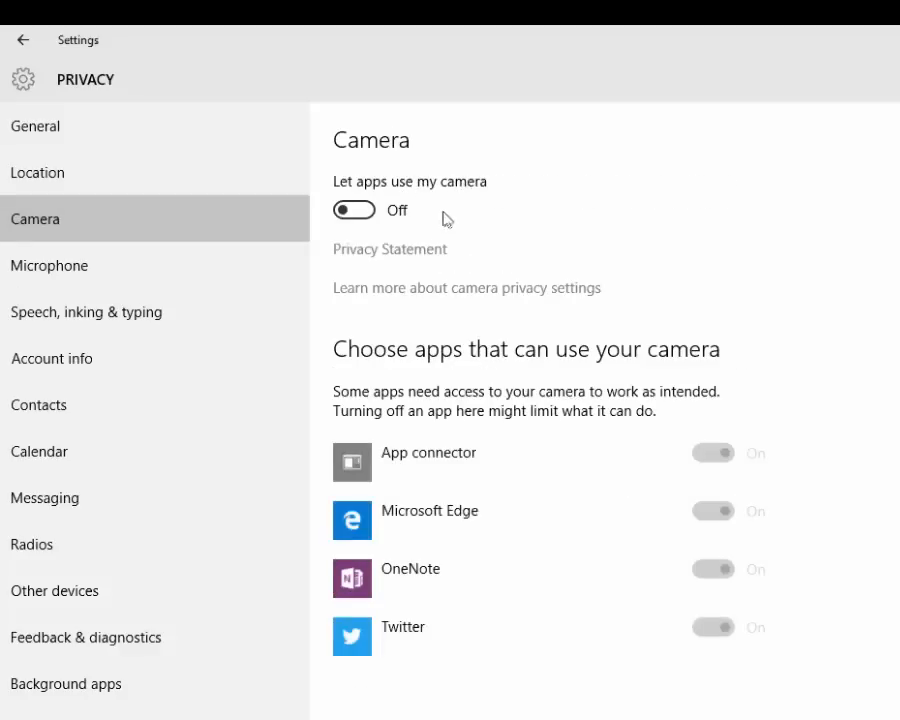
mouse_move(157, 272)
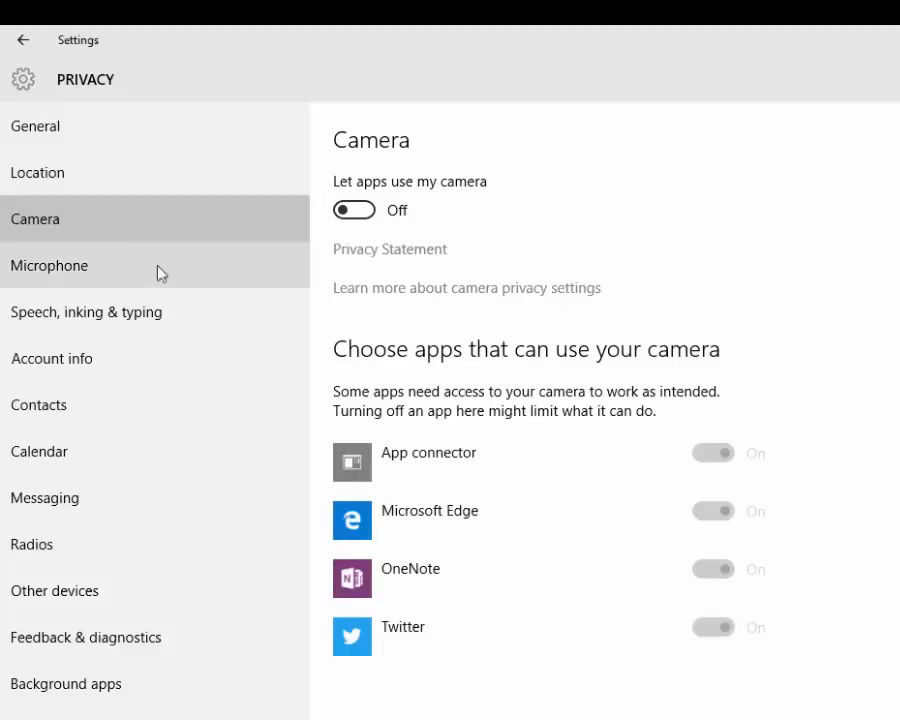
click(49, 265)
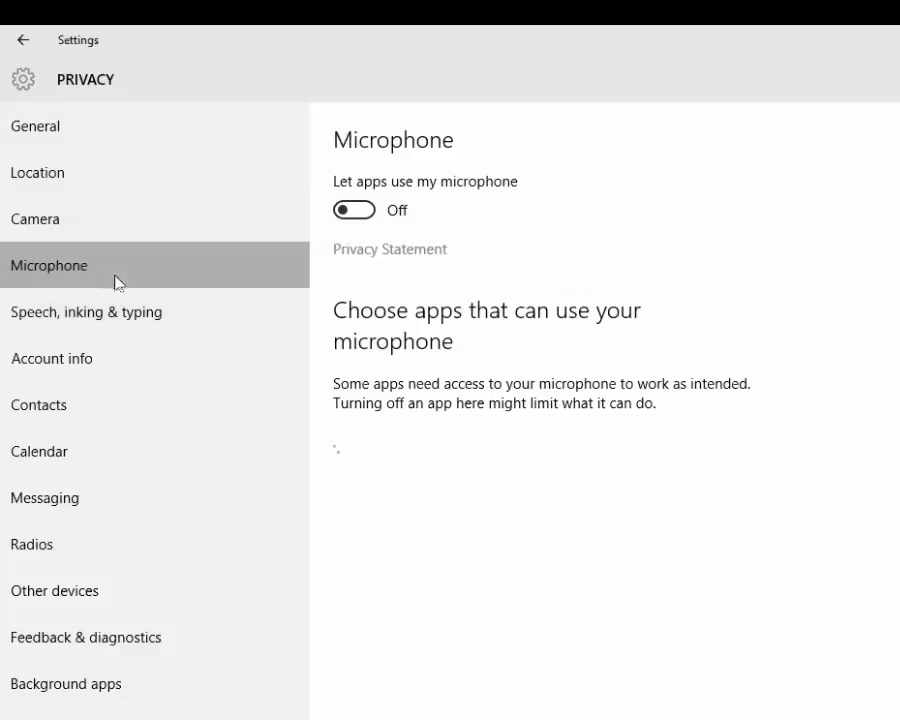
Step: Open the Speech, inking & typing page with the Getting to know you option
click(85, 312)
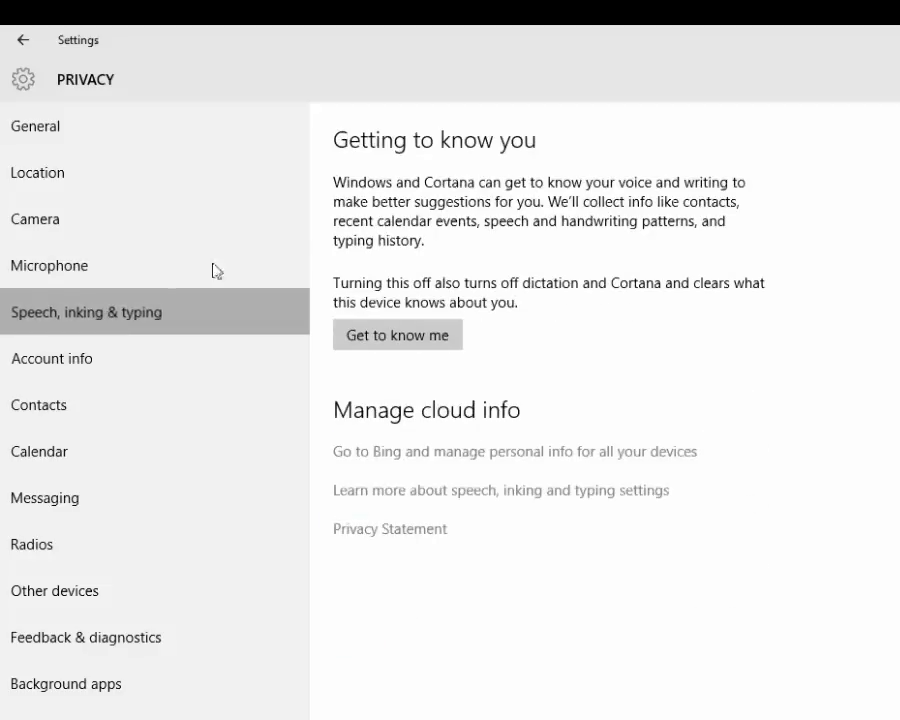
mouse_move(395, 146)
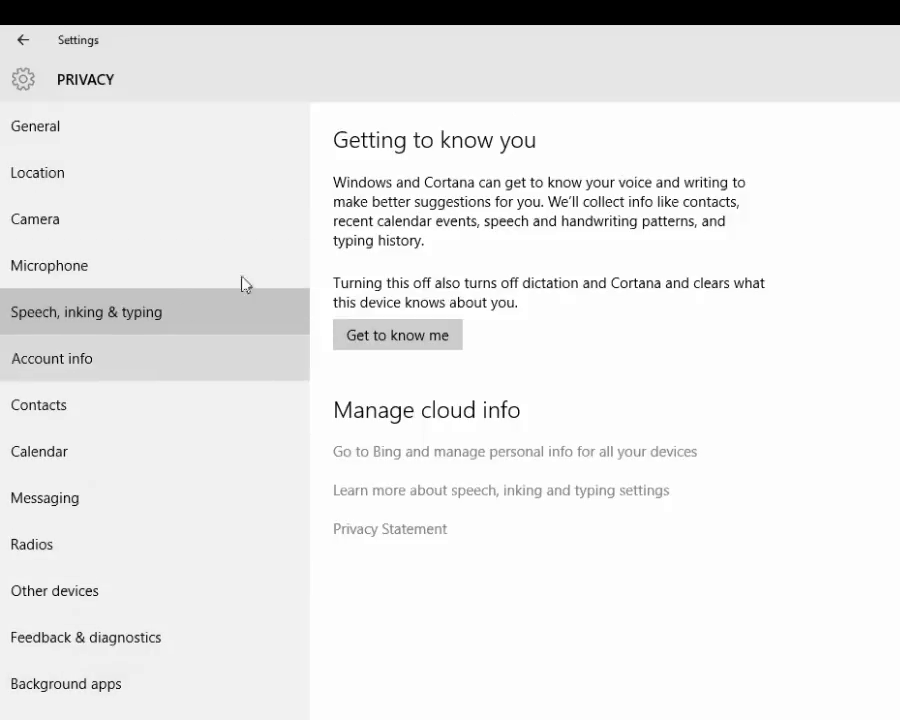
mouse_move(463, 188)
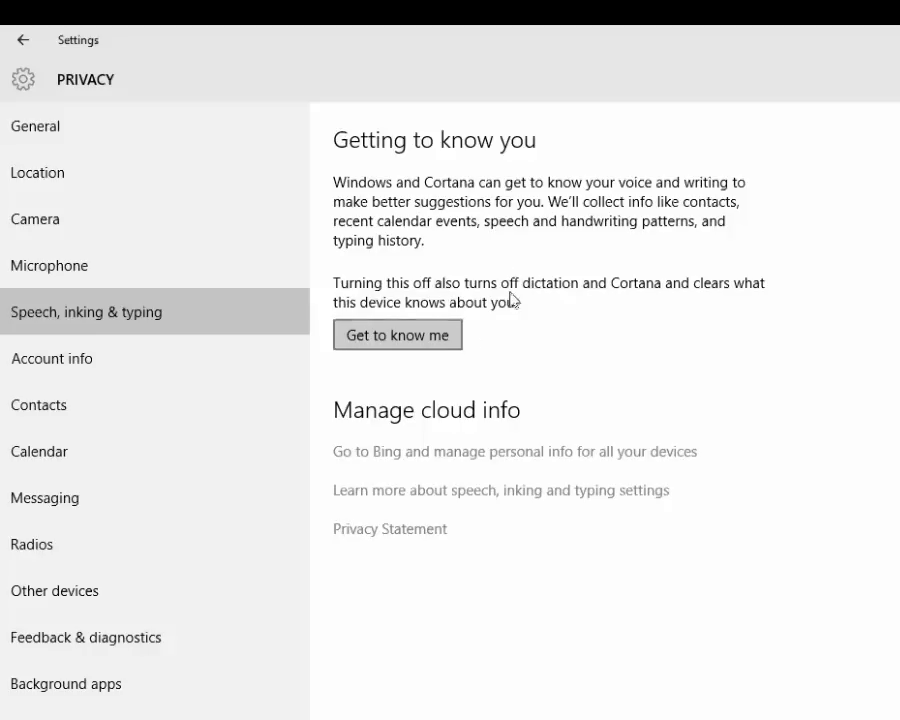
mouse_move(562, 298)
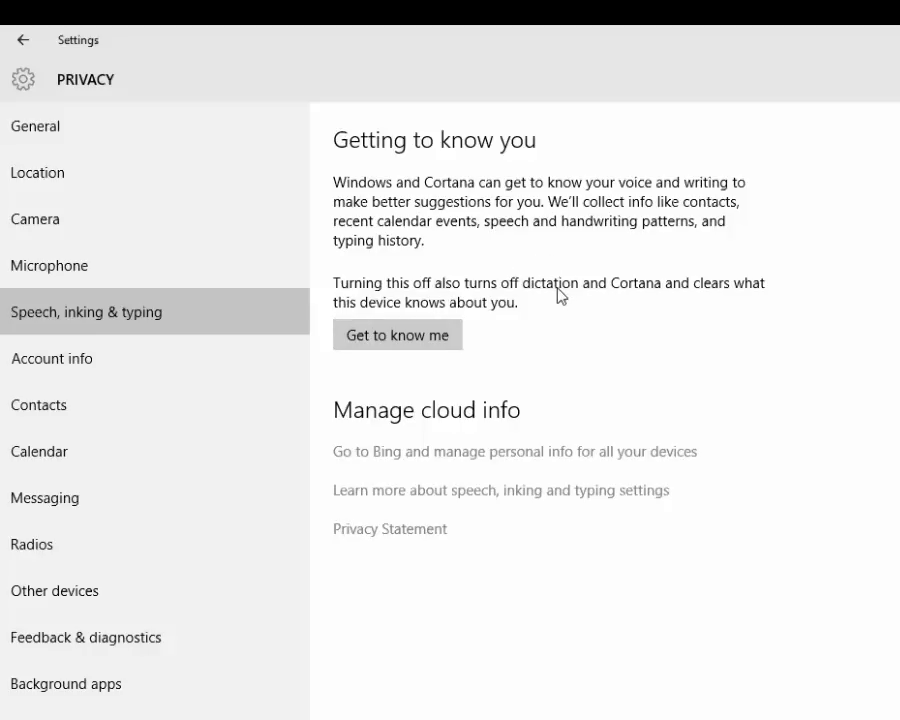
mouse_move(520, 258)
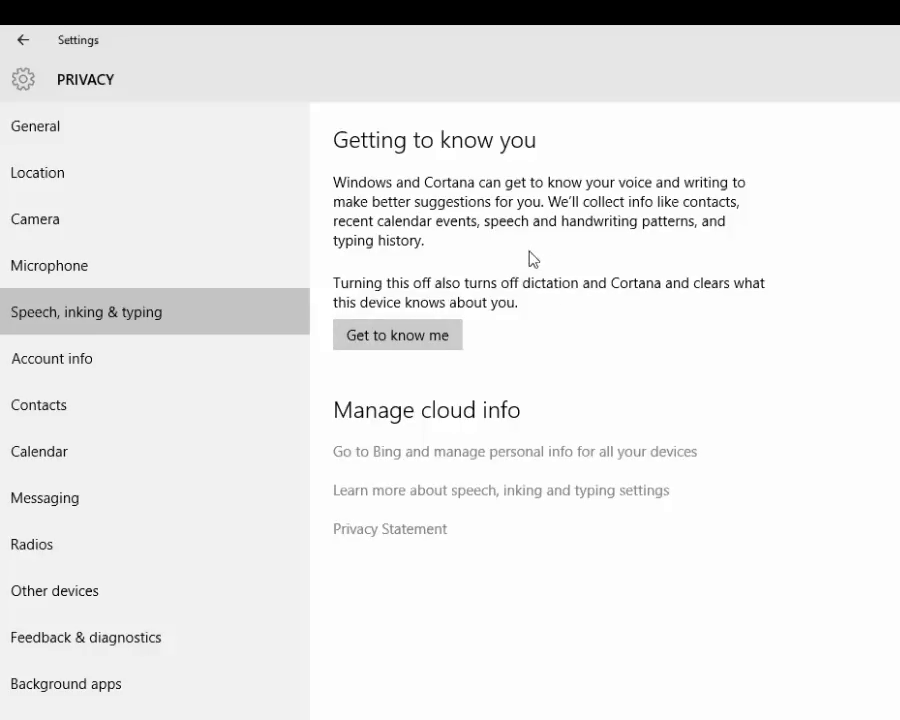
mouse_move(557, 283)
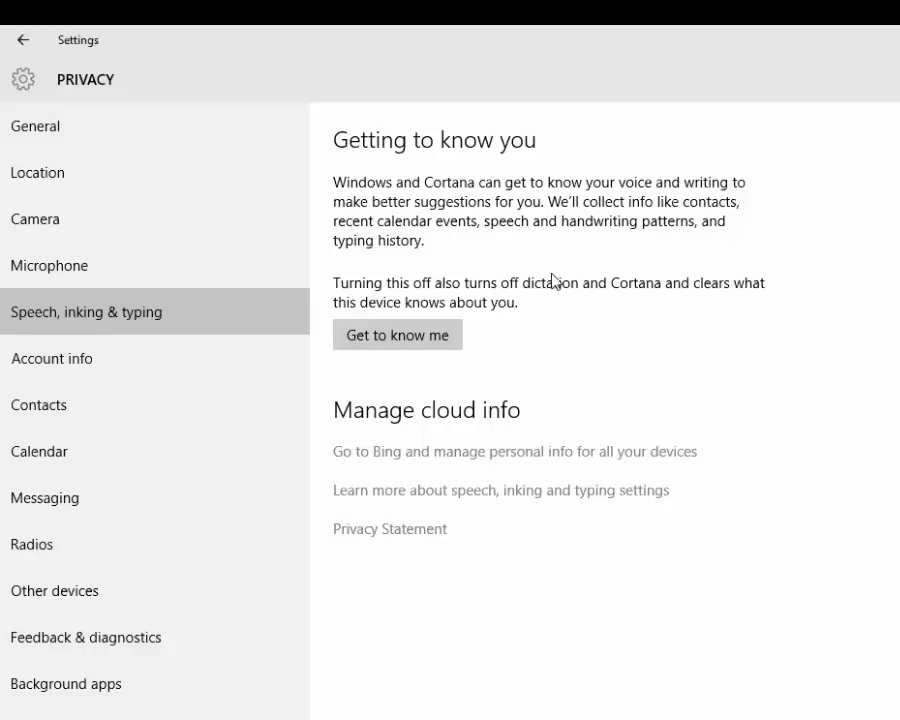
mouse_move(569, 293)
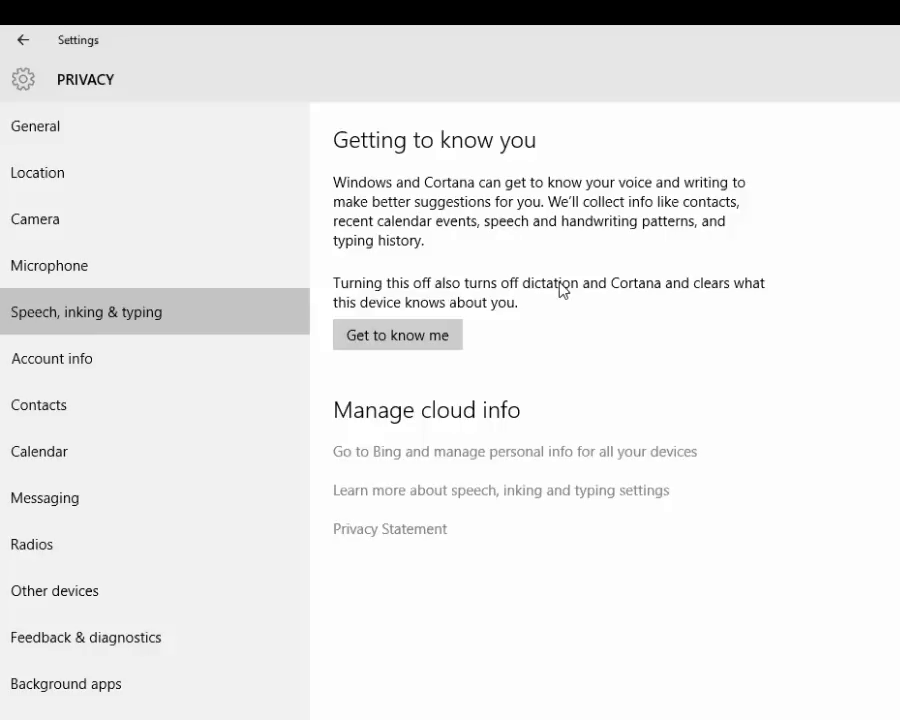
mouse_move(557, 310)
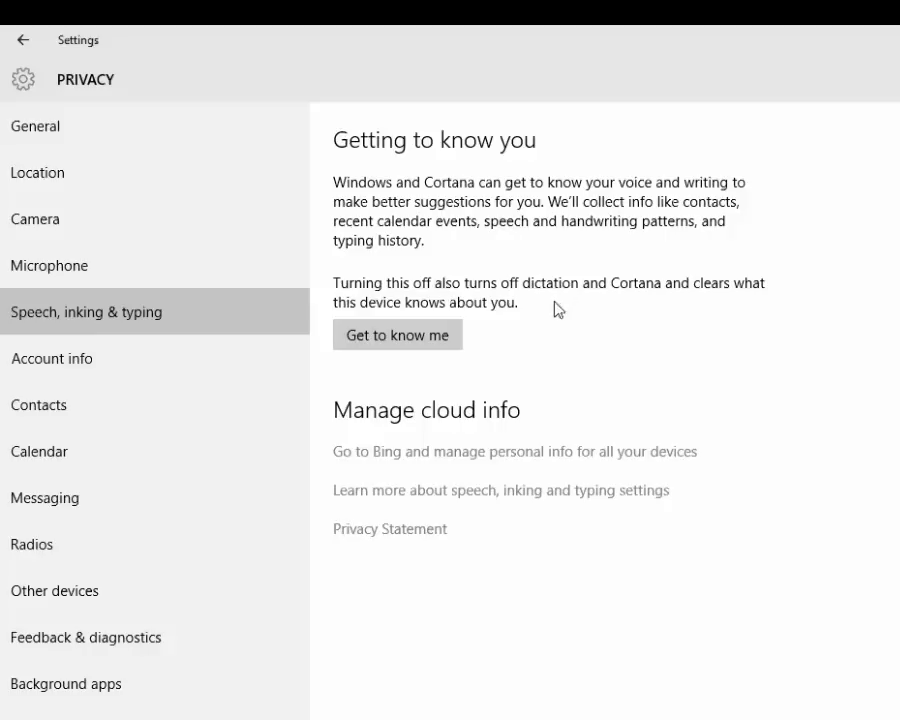
mouse_move(544, 293)
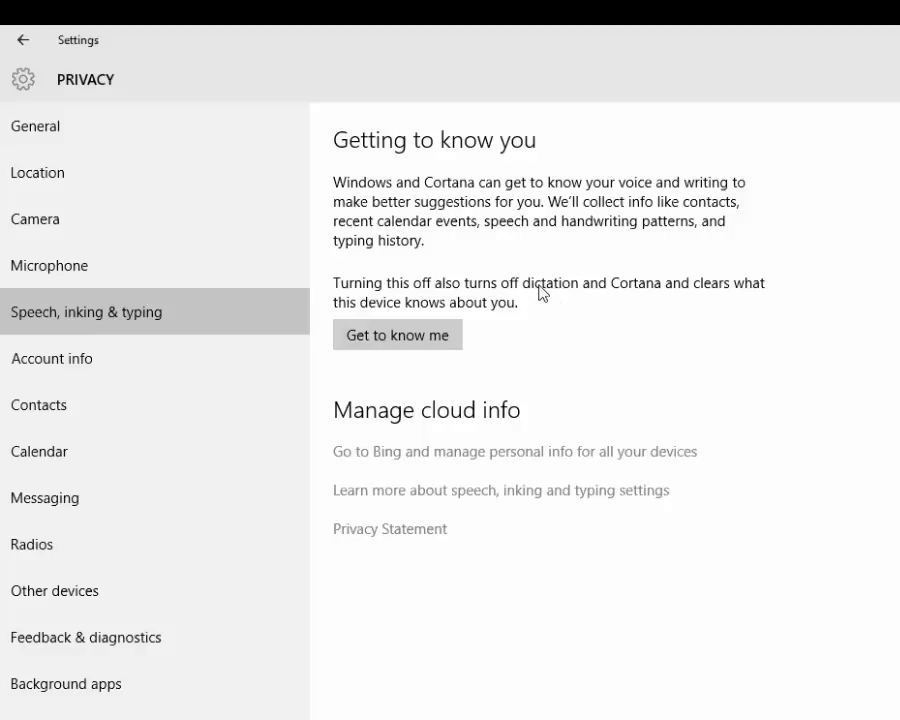
mouse_move(600, 323)
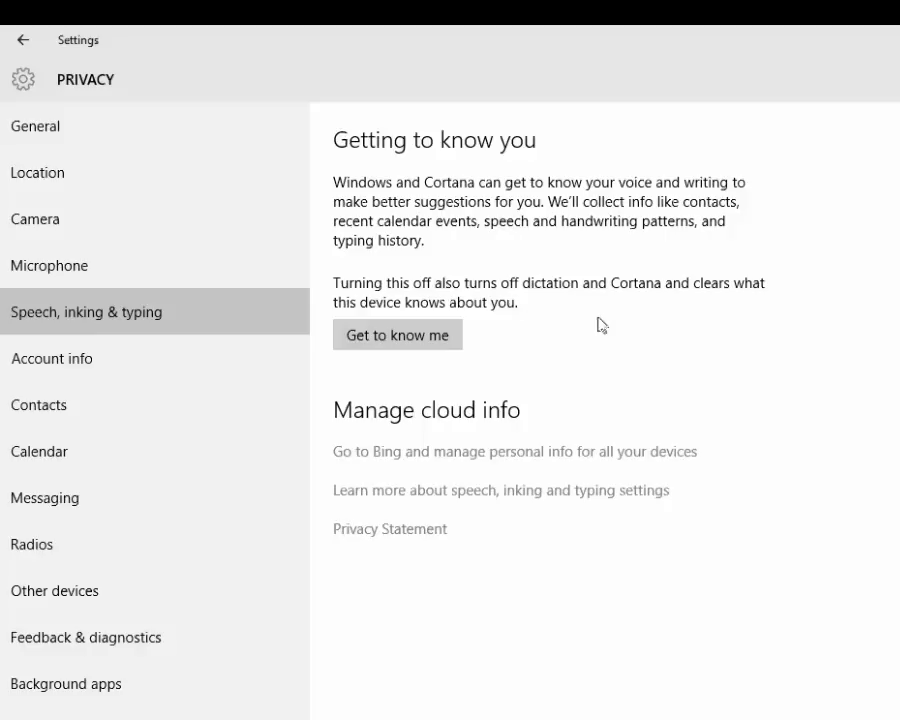
mouse_move(567, 322)
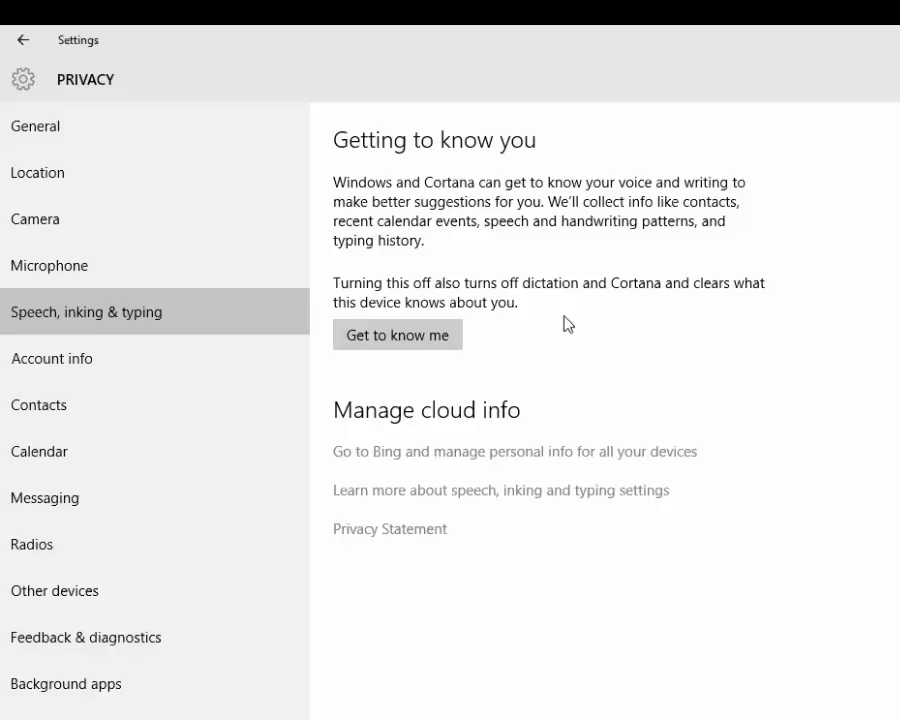
mouse_move(630, 372)
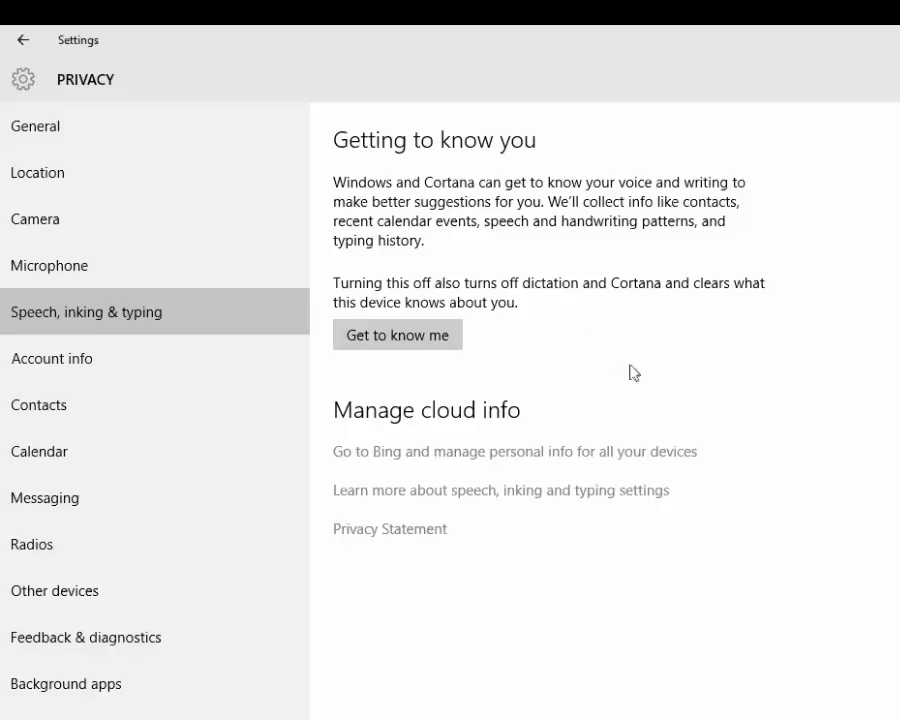
mouse_move(794, 656)
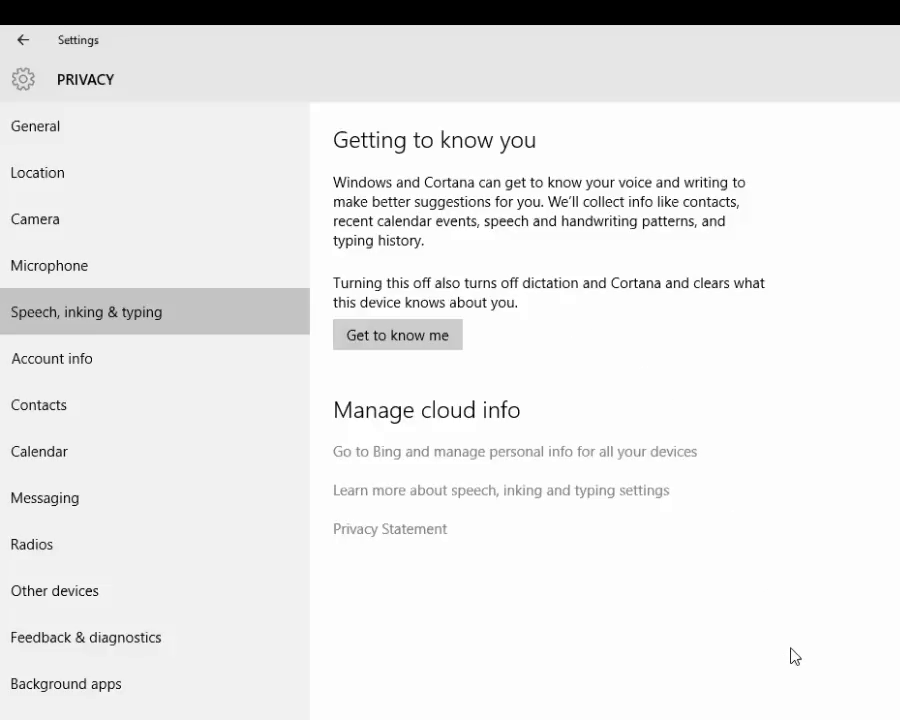